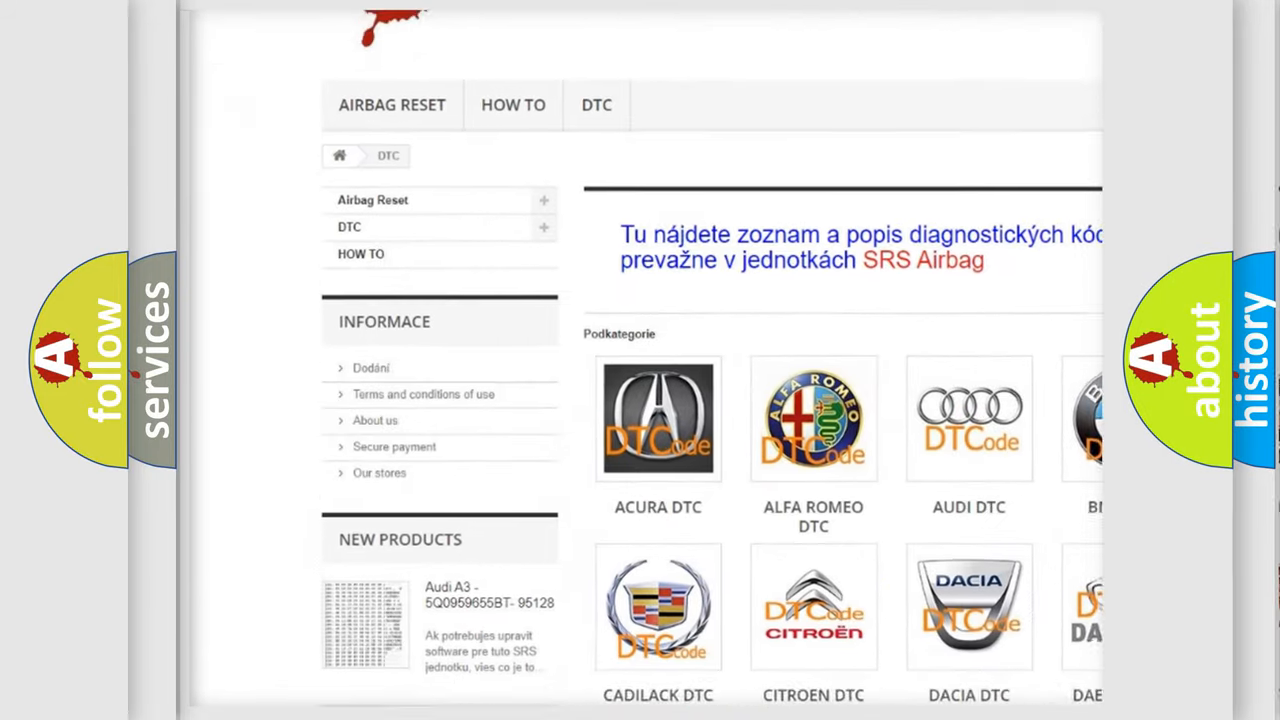
scroll(down, 3)
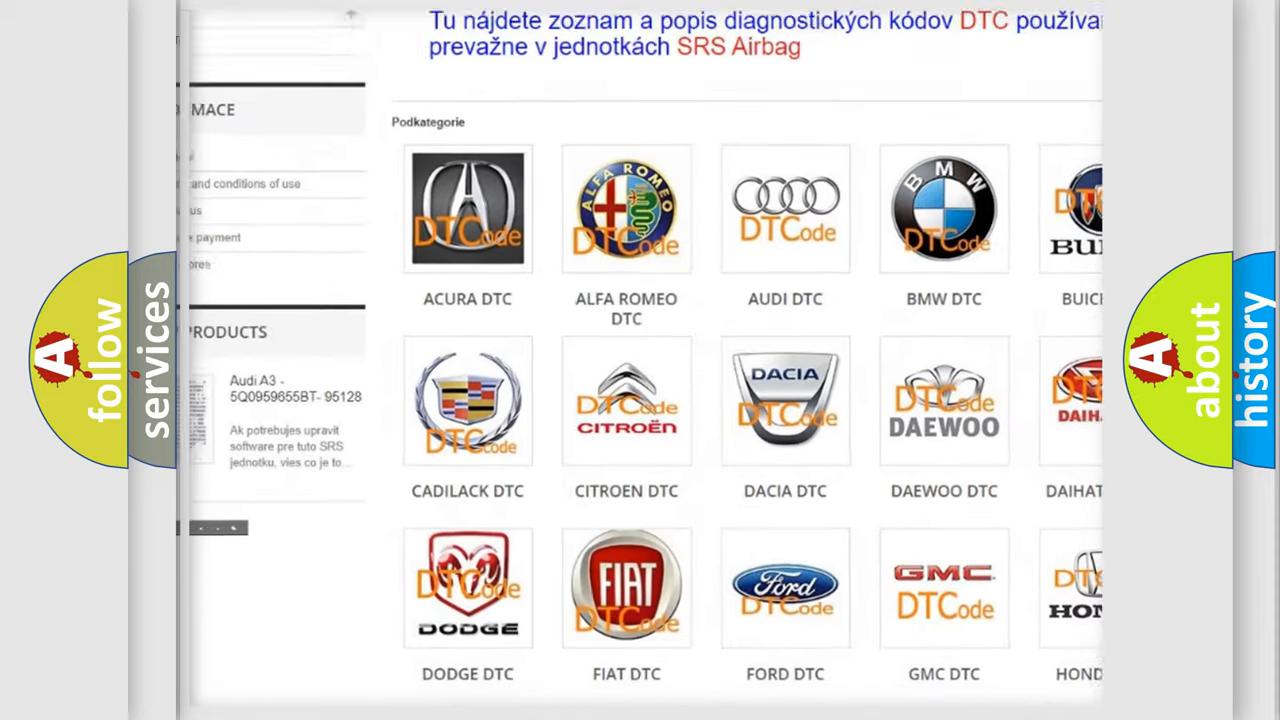
scroll(down, 3)
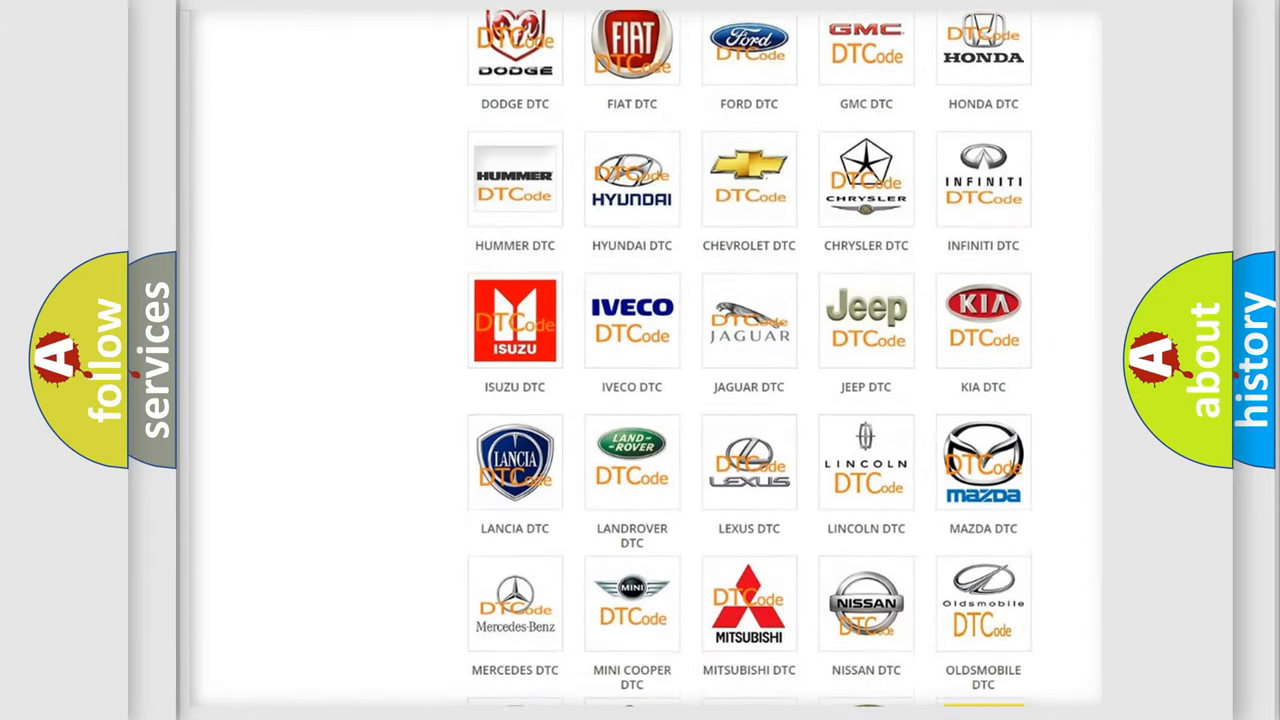
scroll(down, 3)
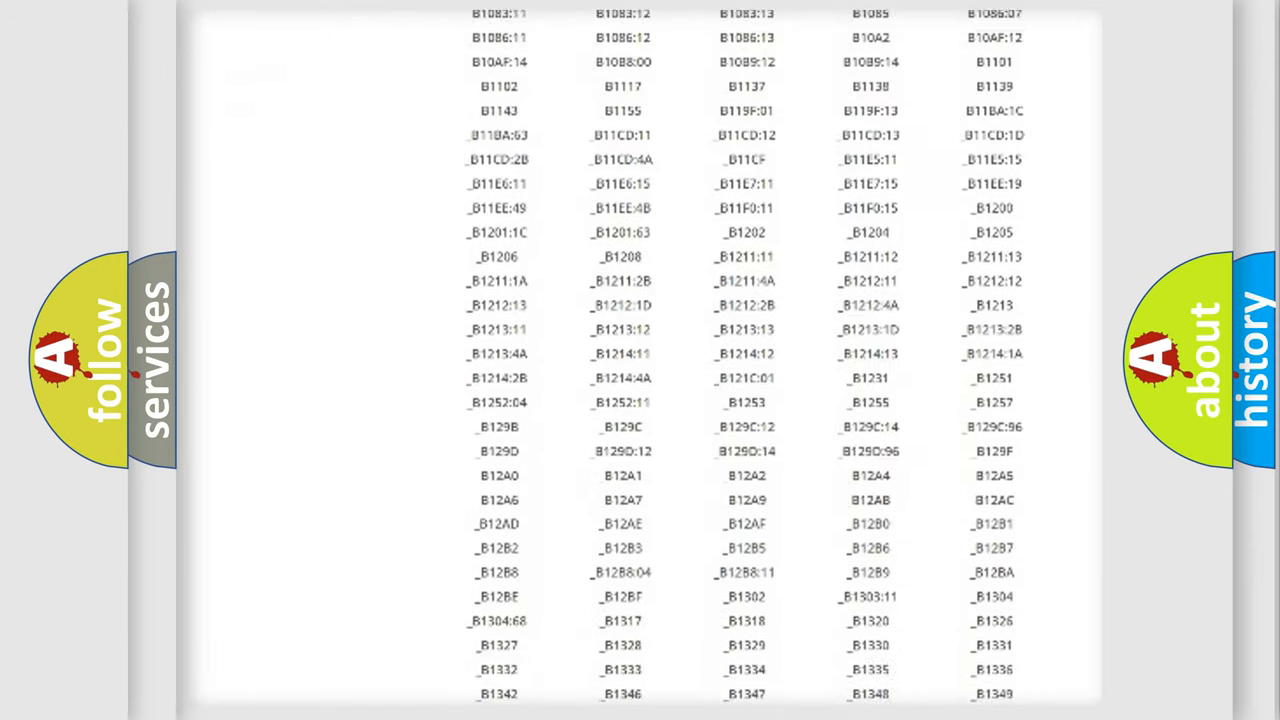
scroll(down, 3)
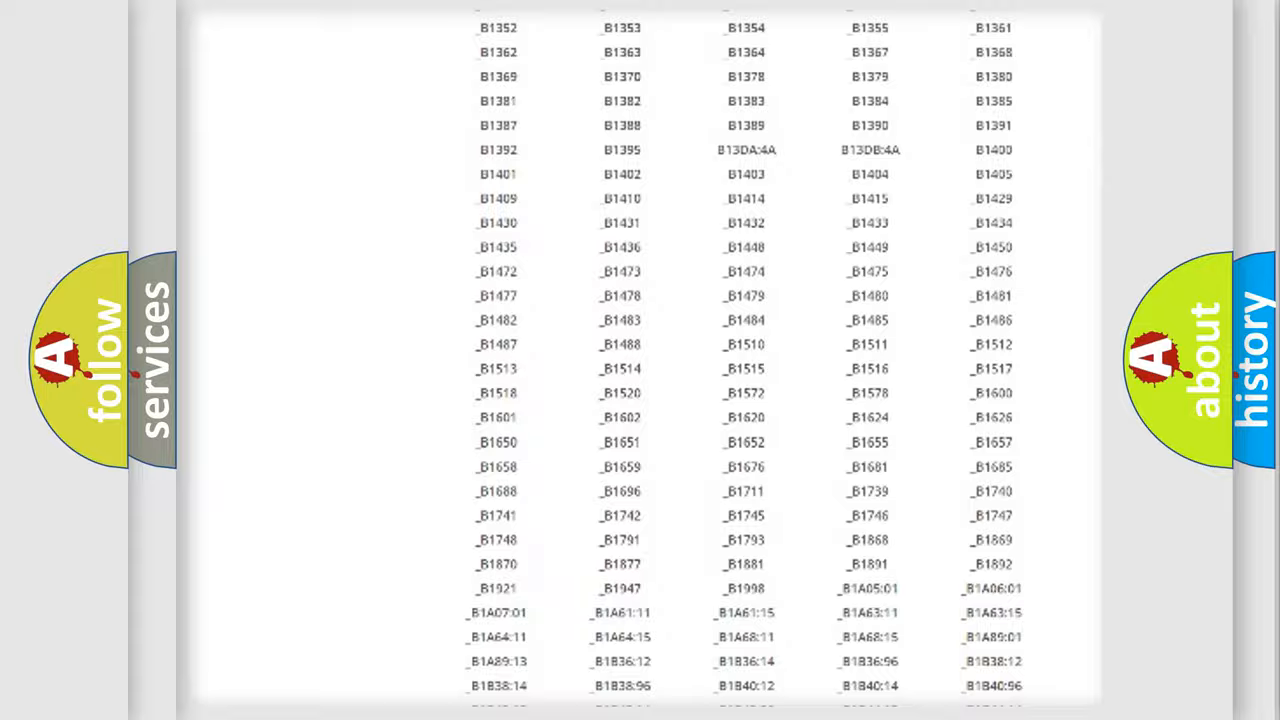